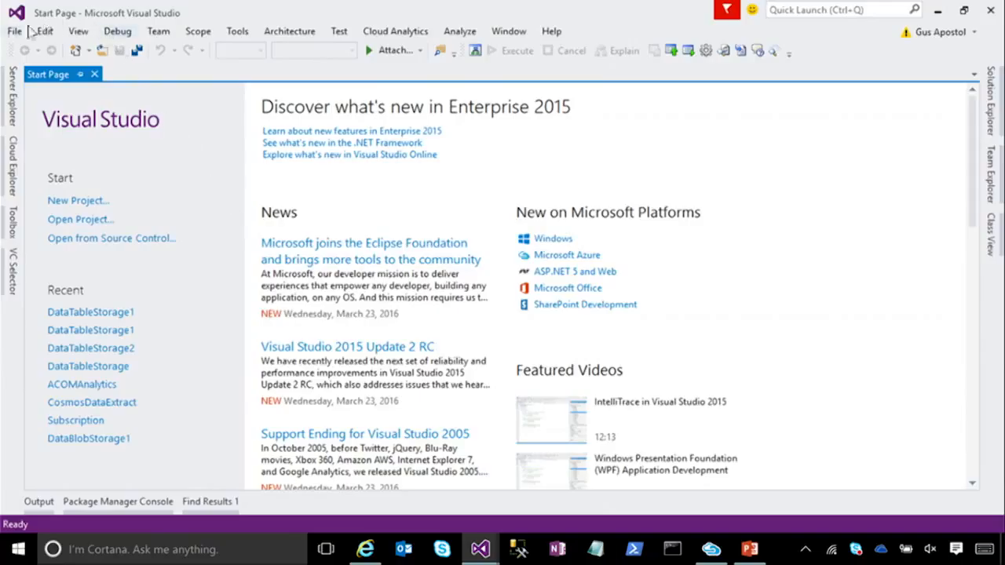
Step: Create the DataTableStorage2 project from the Azure Storage: Tables quickstart template
click(13, 31)
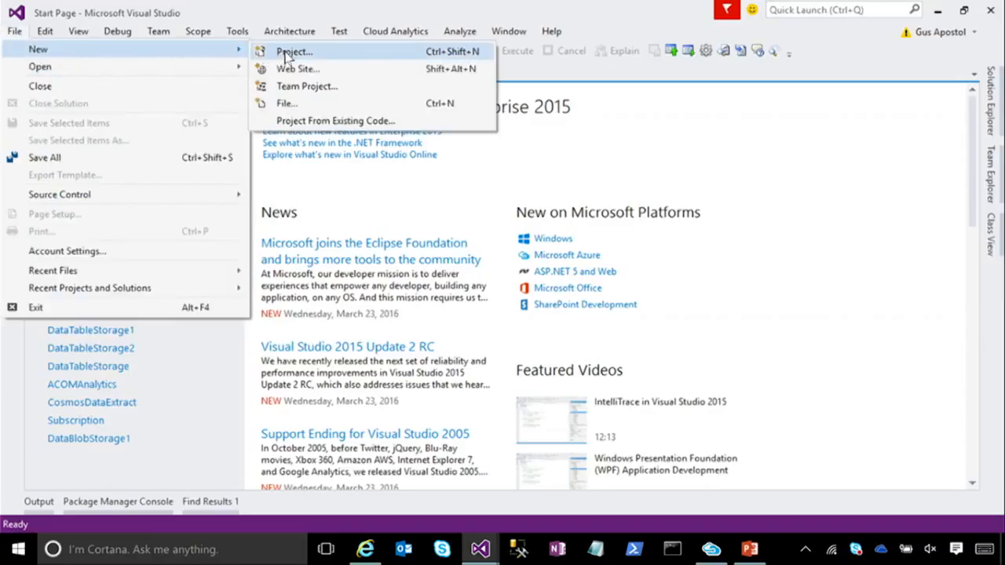
click(293, 51)
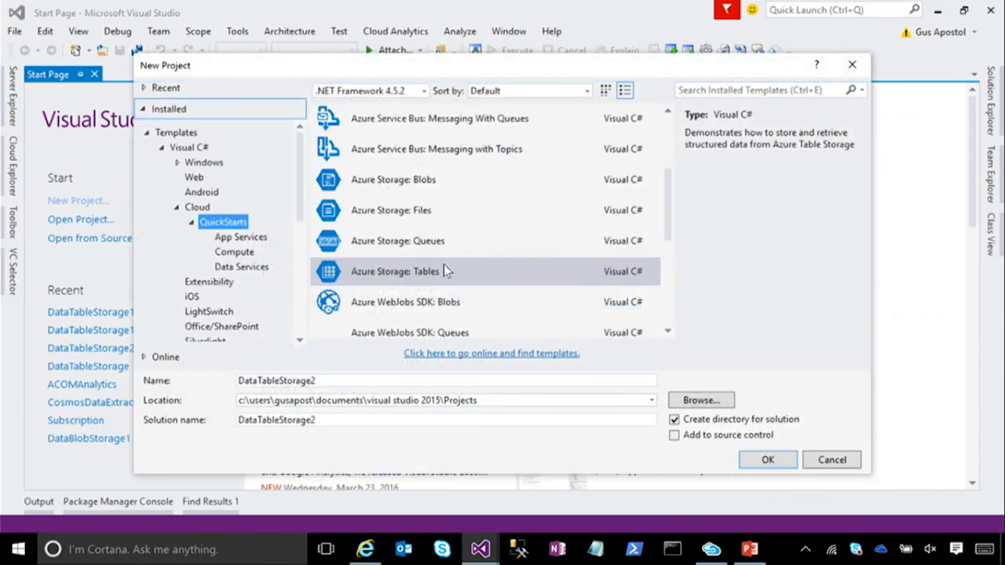
mouse_move(428, 275)
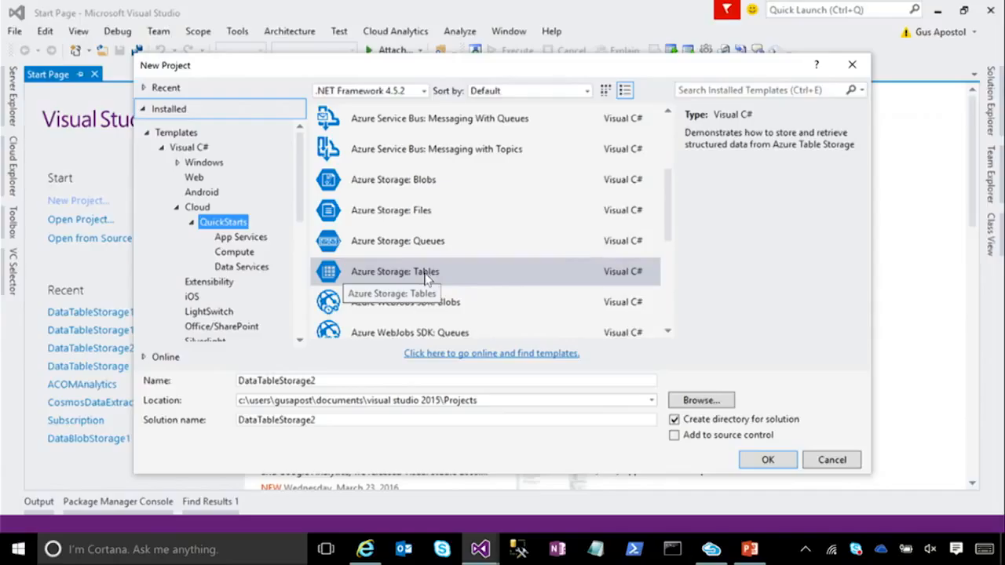
mouse_move(426, 281)
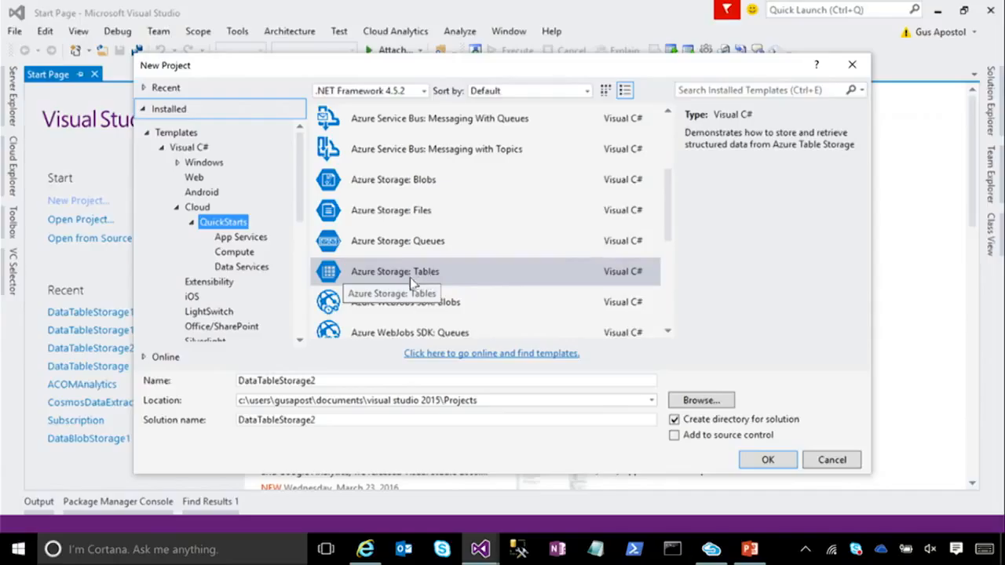
mouse_move(401, 276)
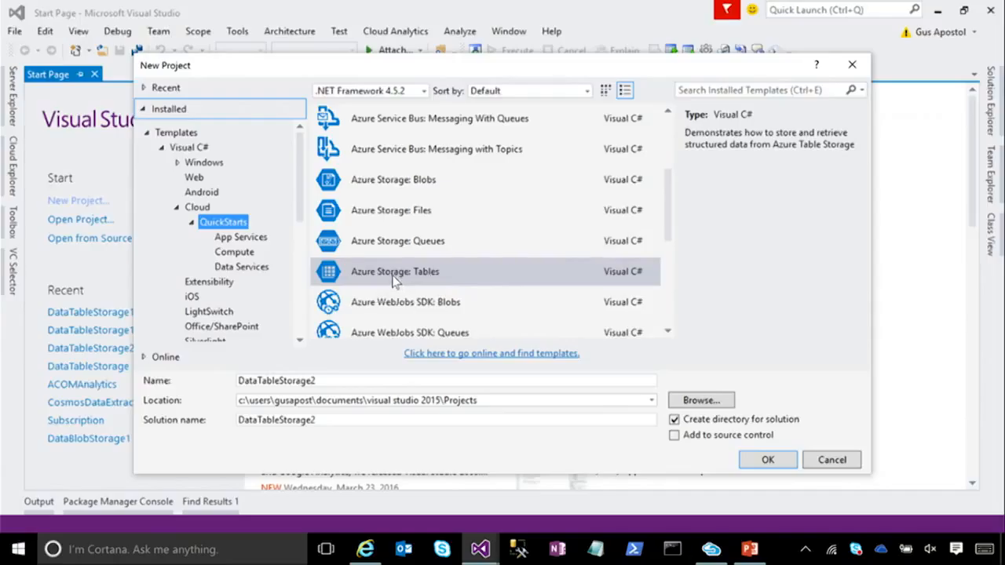
click(767, 460)
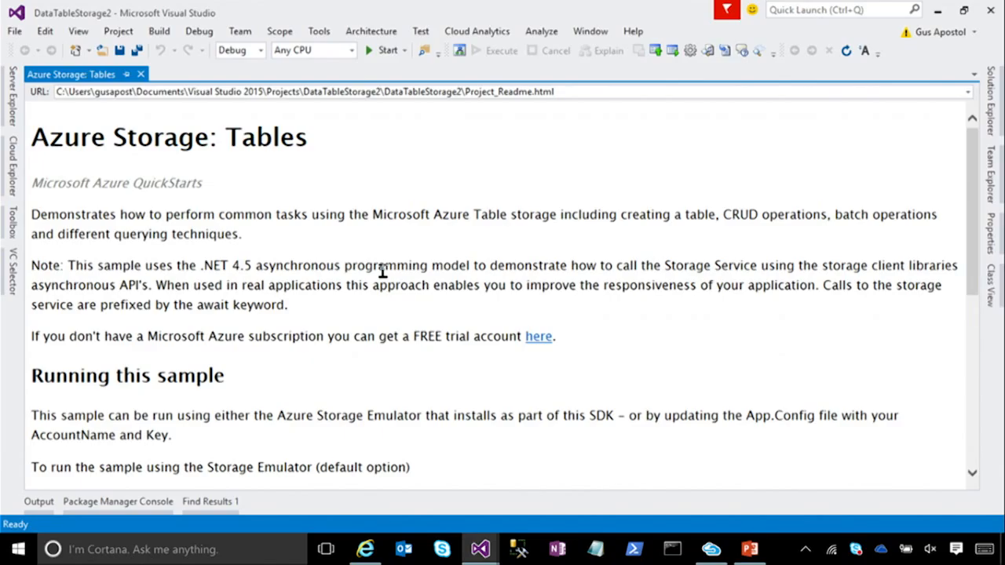
Step: Launch Microsoft Azure Storage Emulator v4.2 from a Start menu search for 'em'
click(17, 549)
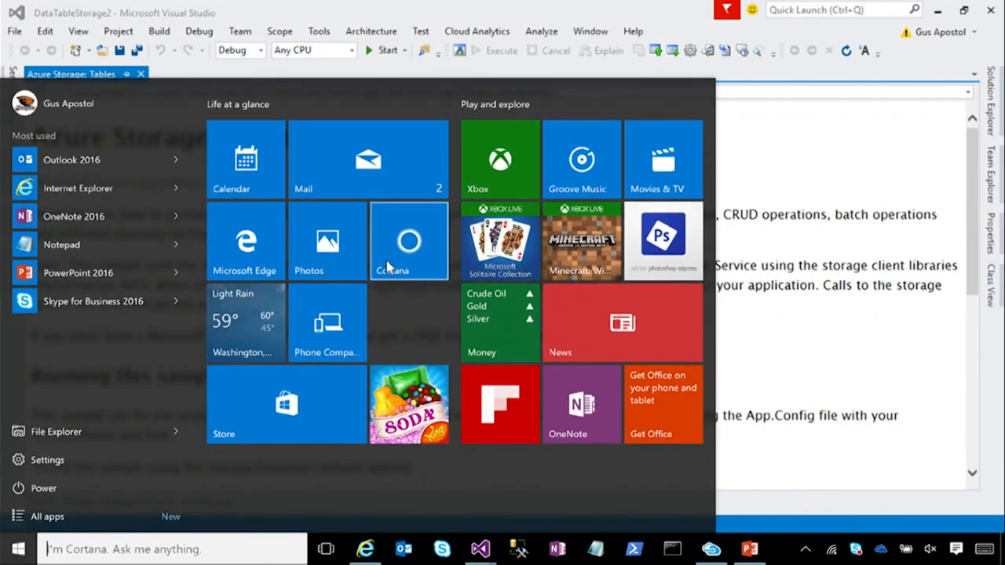
text(em)
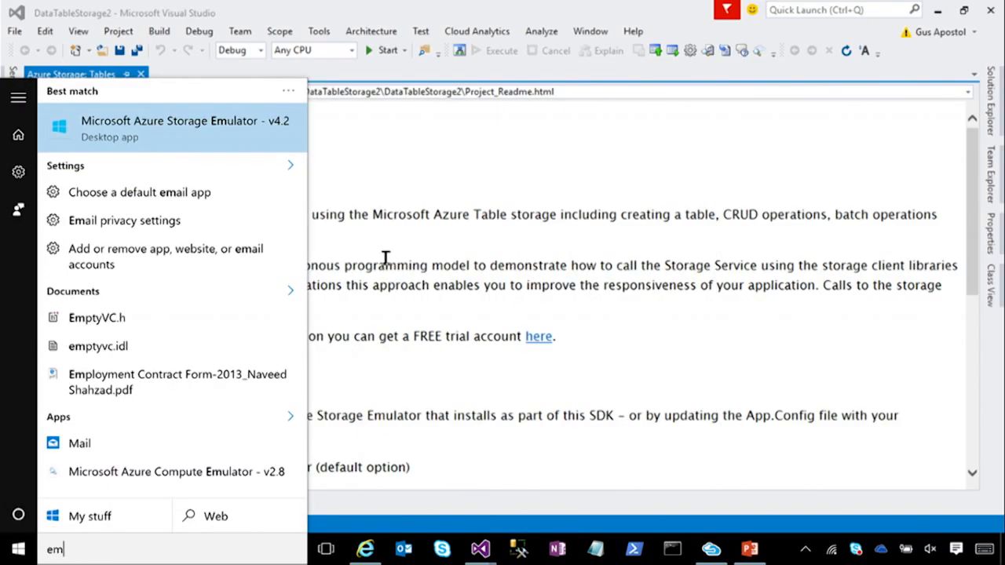
mouse_move(165, 137)
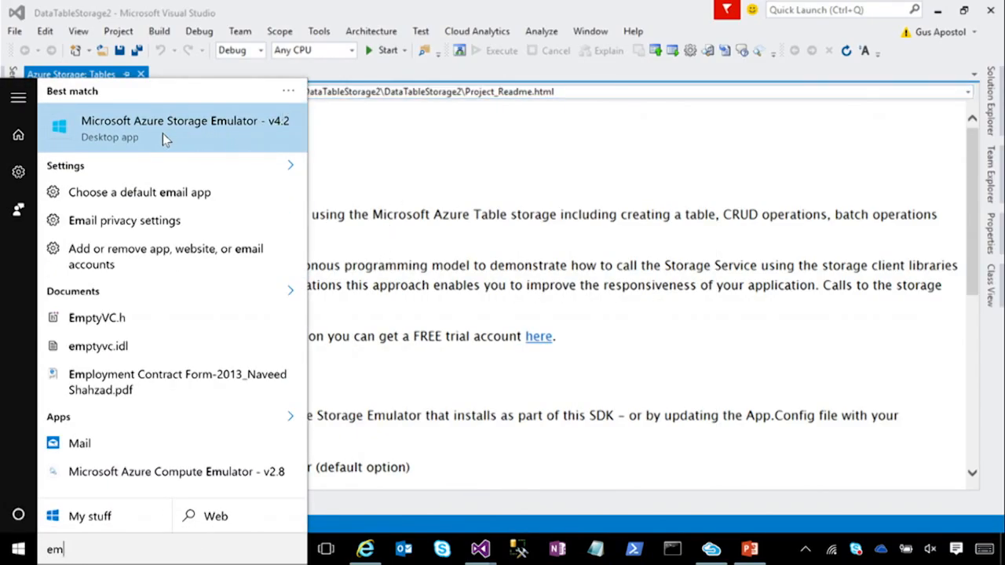
click(169, 128)
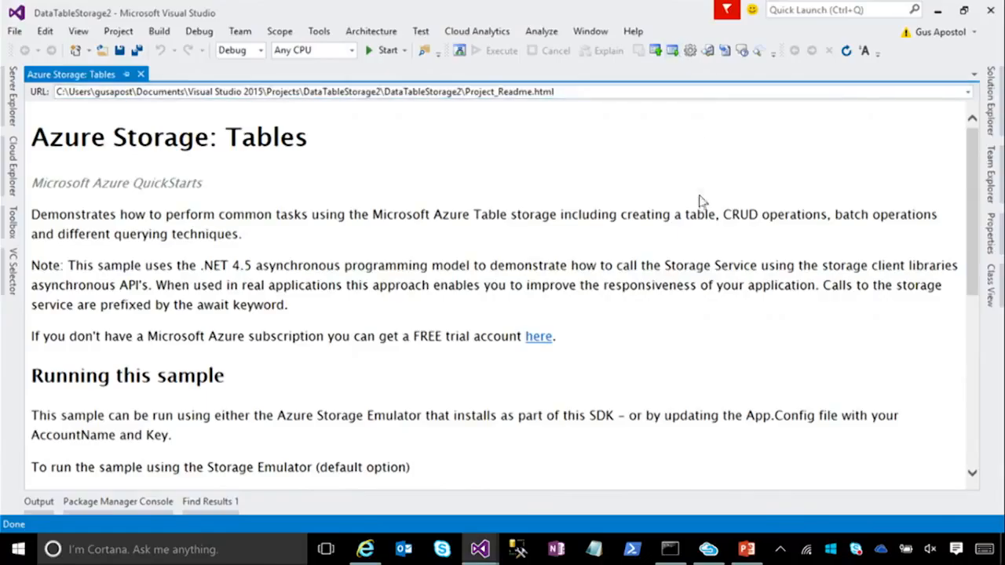
mouse_move(799, 472)
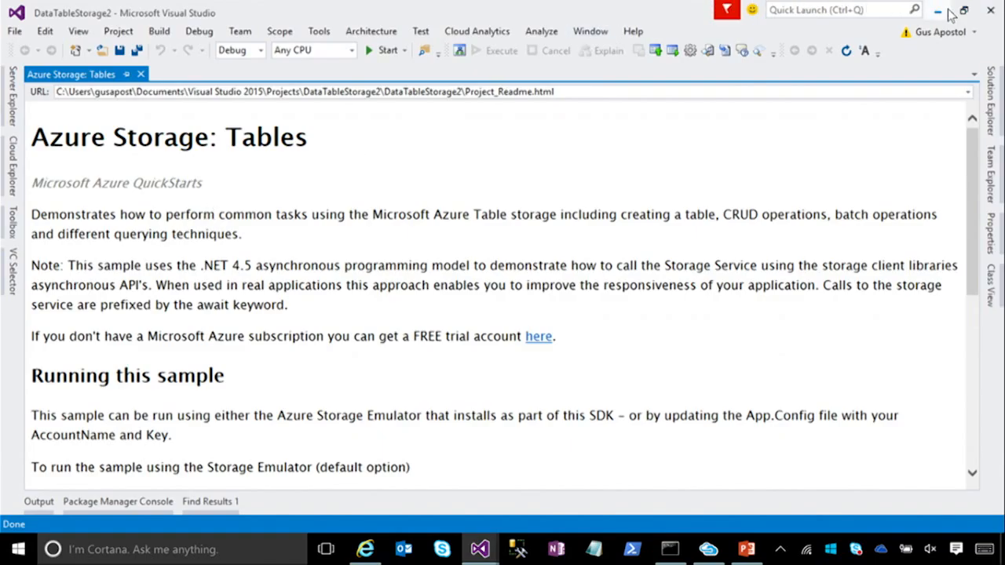
Step: Bring the DataTableStorage1 Visual Studio window, paused in CreateTableAsync, to the front
click(937, 12)
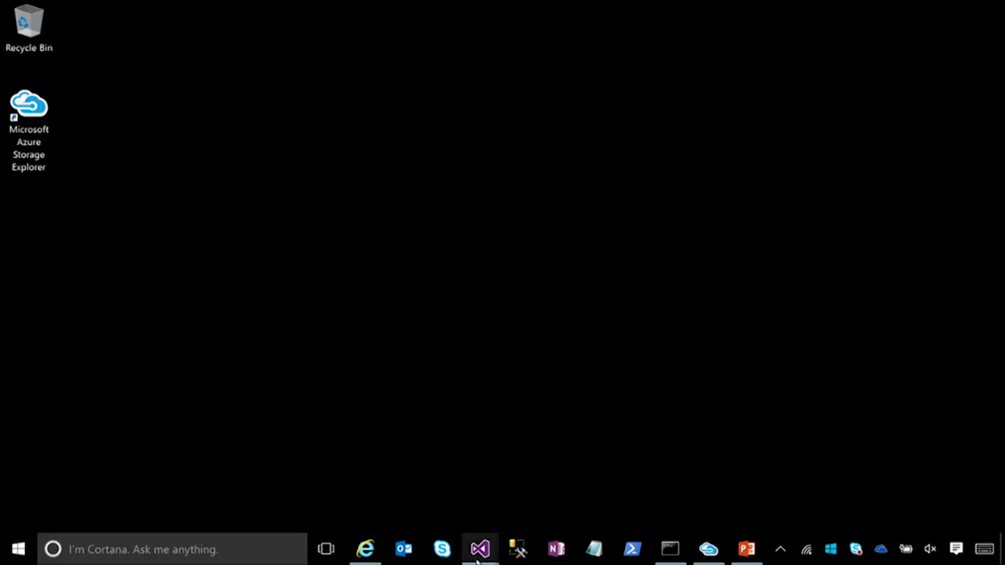
right_click(480, 549)
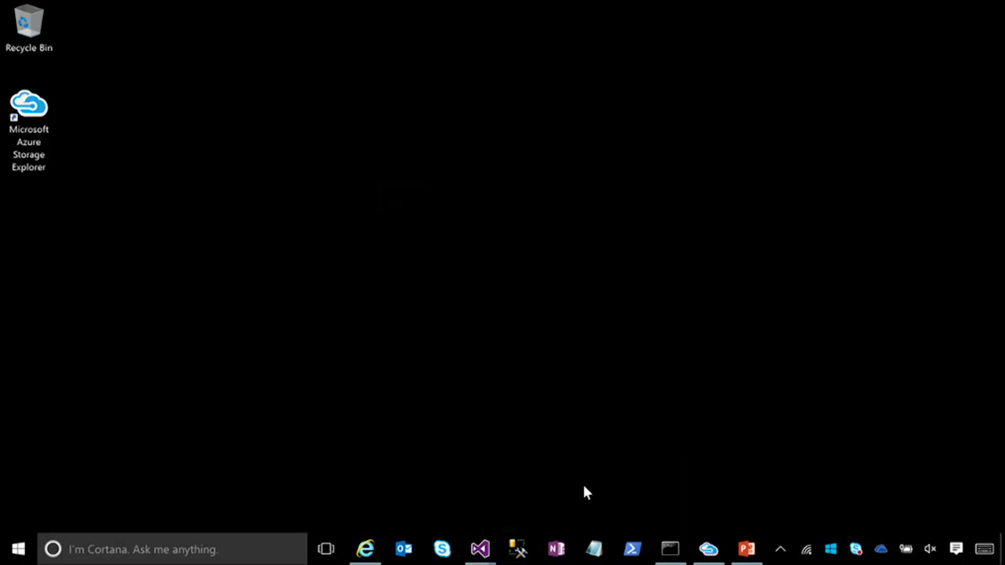
mouse_move(480, 549)
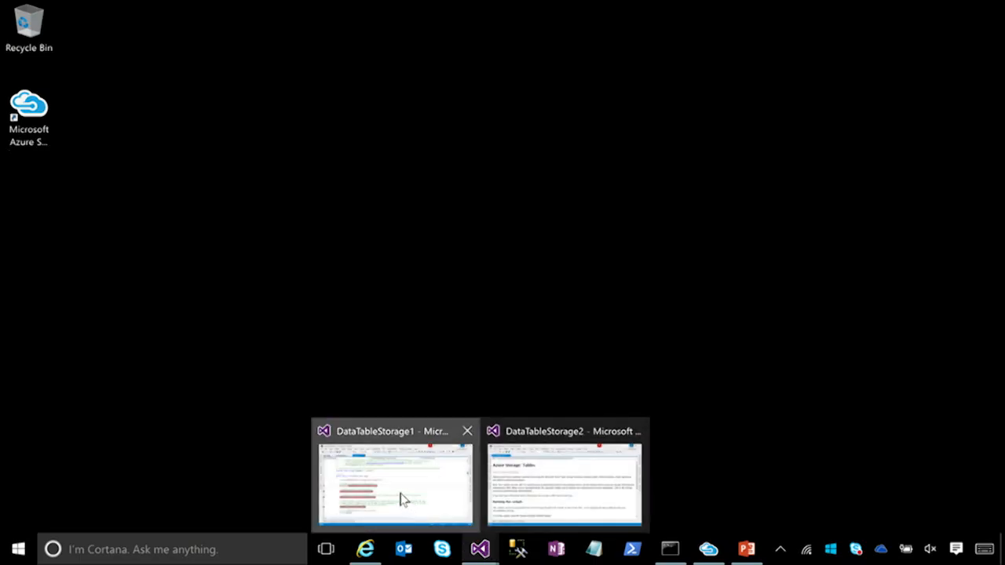
click(395, 483)
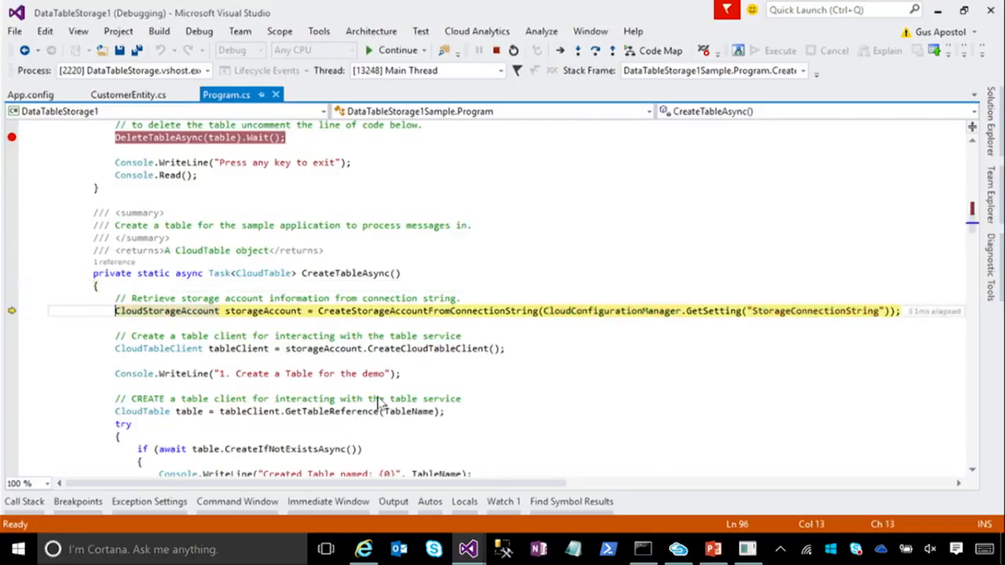
Step: Step over the storage account, table client, table reference and existence check lines
key(F10)
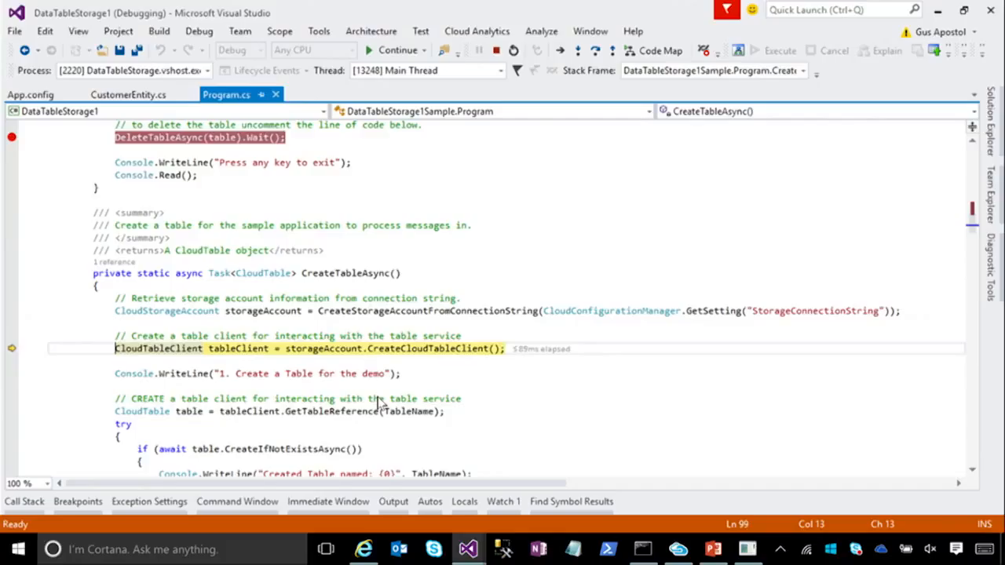
key(F10)
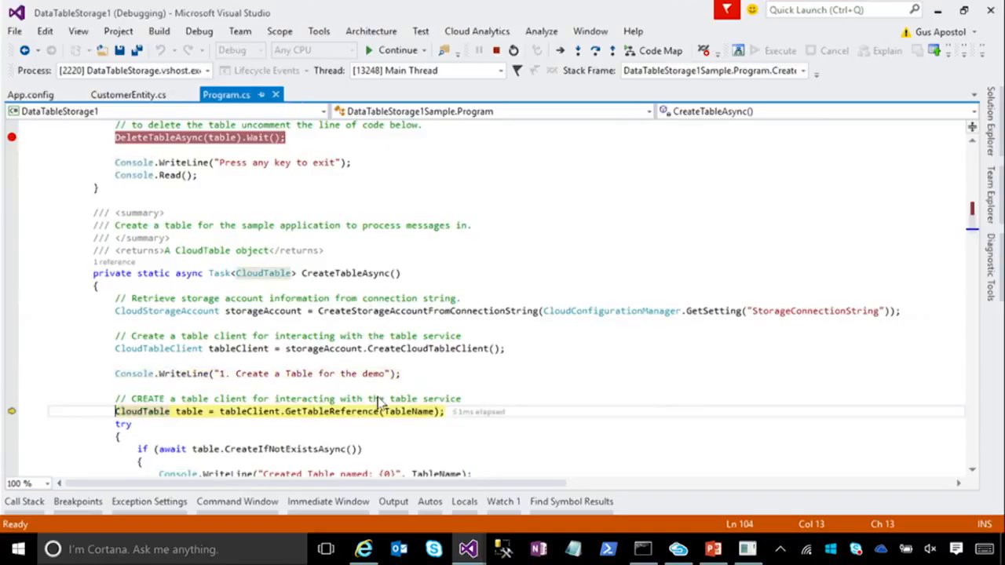
key(F10)
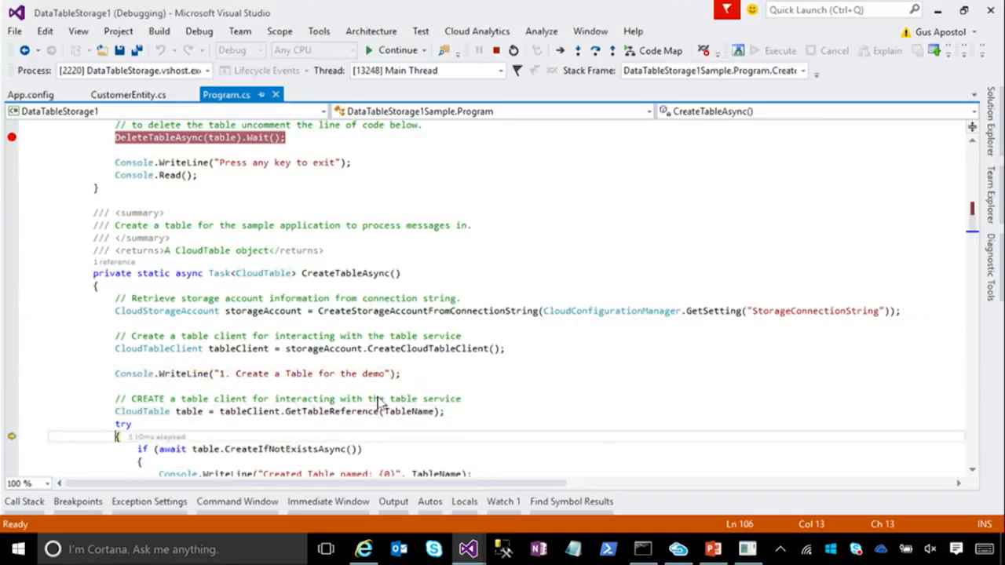
key(F10)
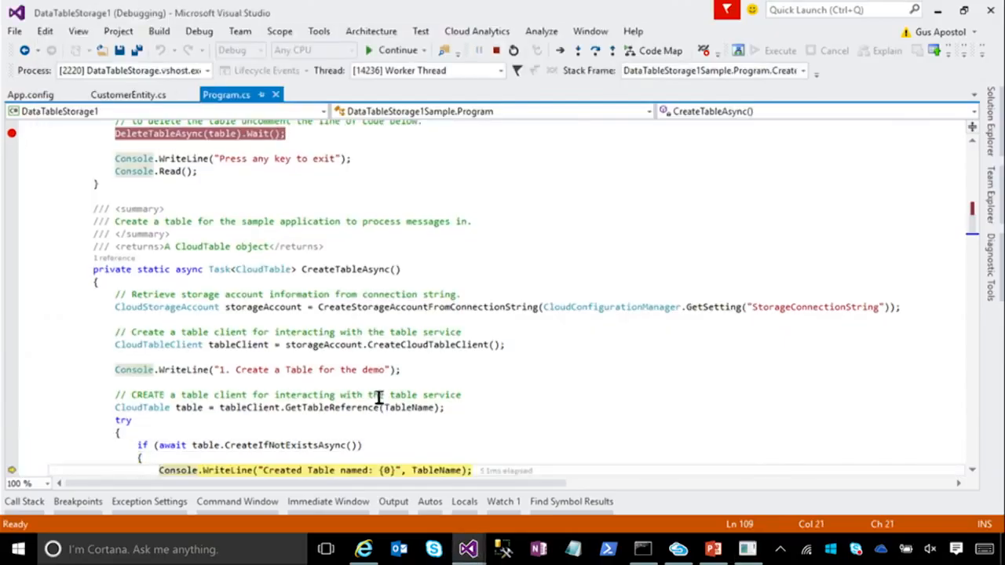
scroll(down, 3)
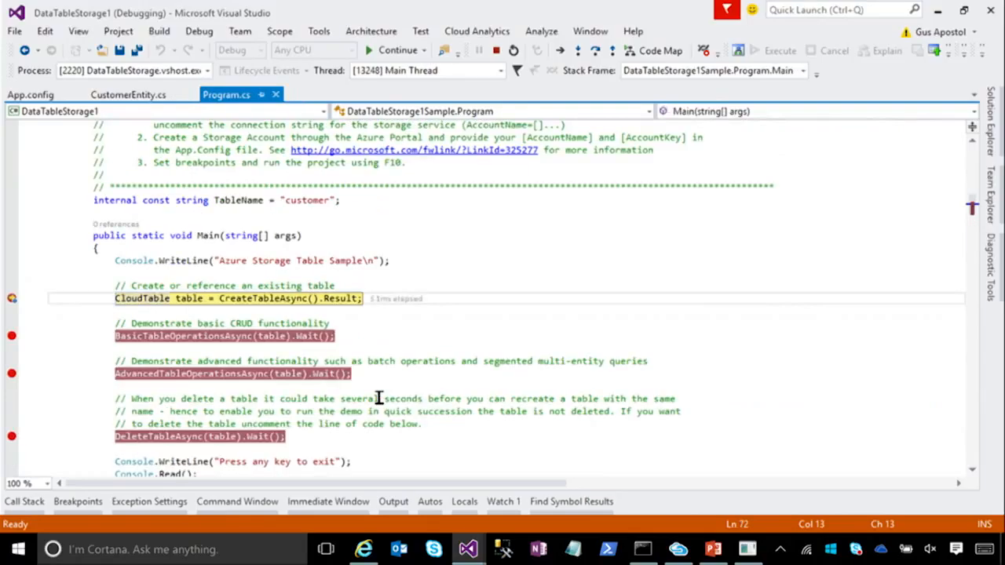
Step: Step through the Harp, Walter insert, update, read and delete, checking console output
key(F10)
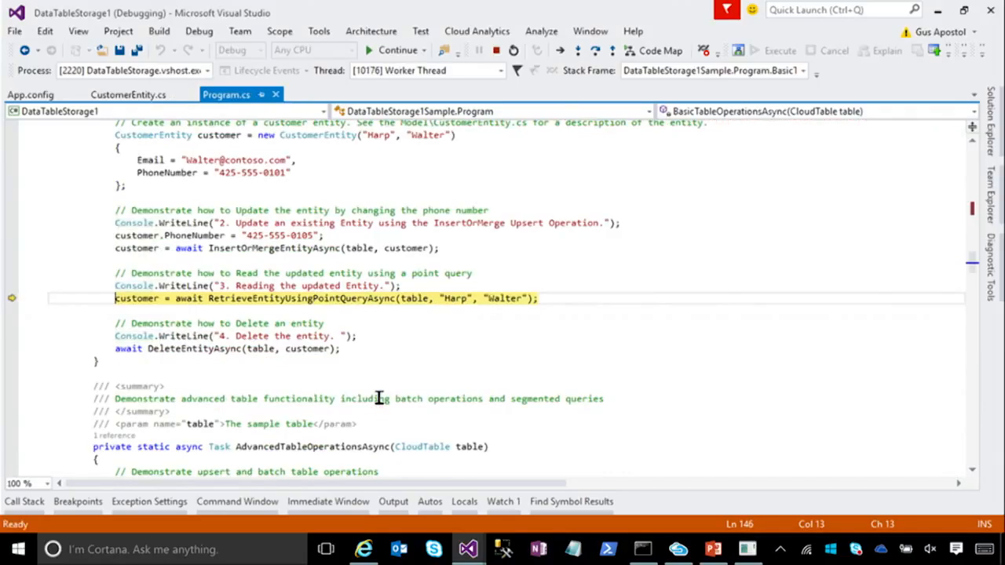
key(alt+tab)
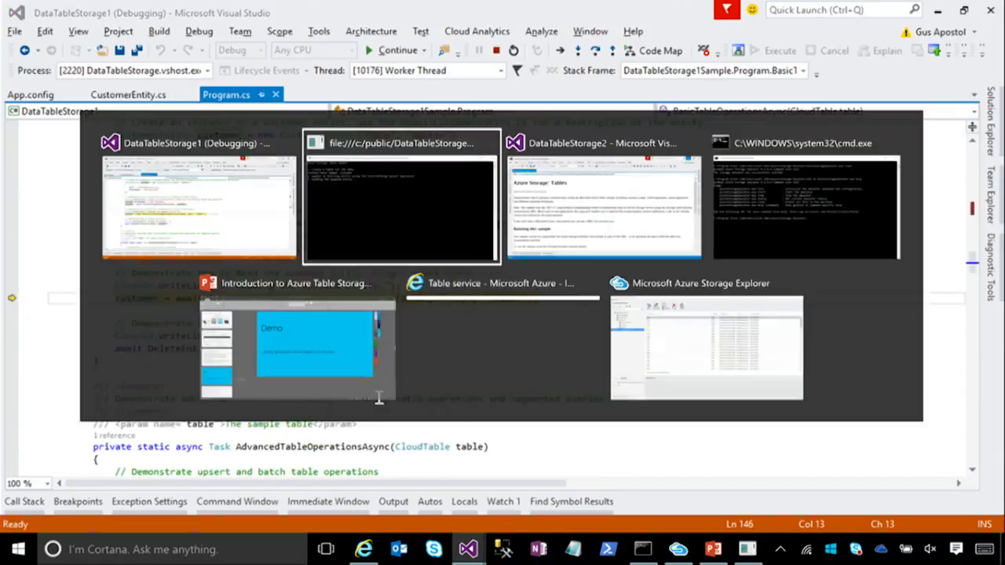
click(400, 196)
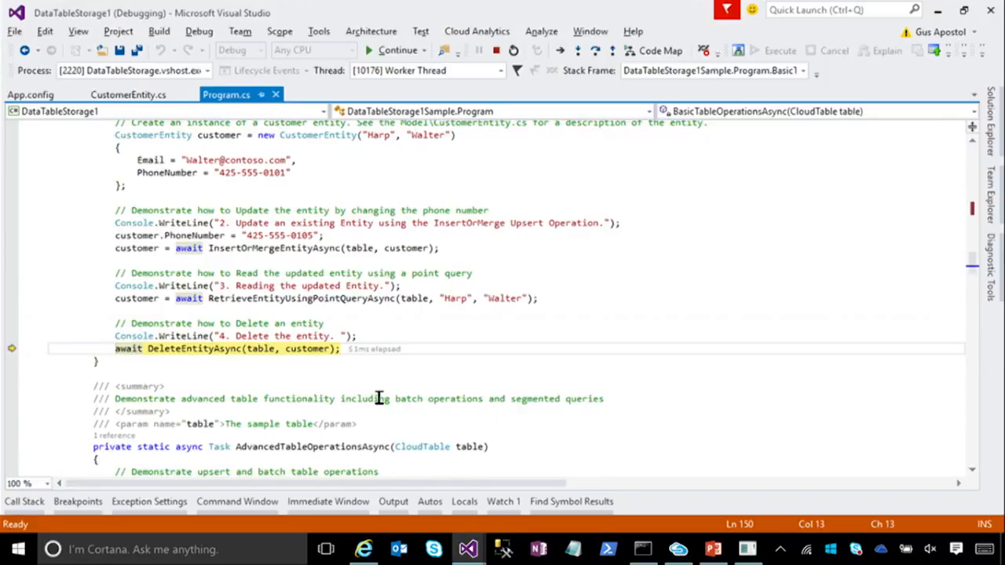
key(F10)
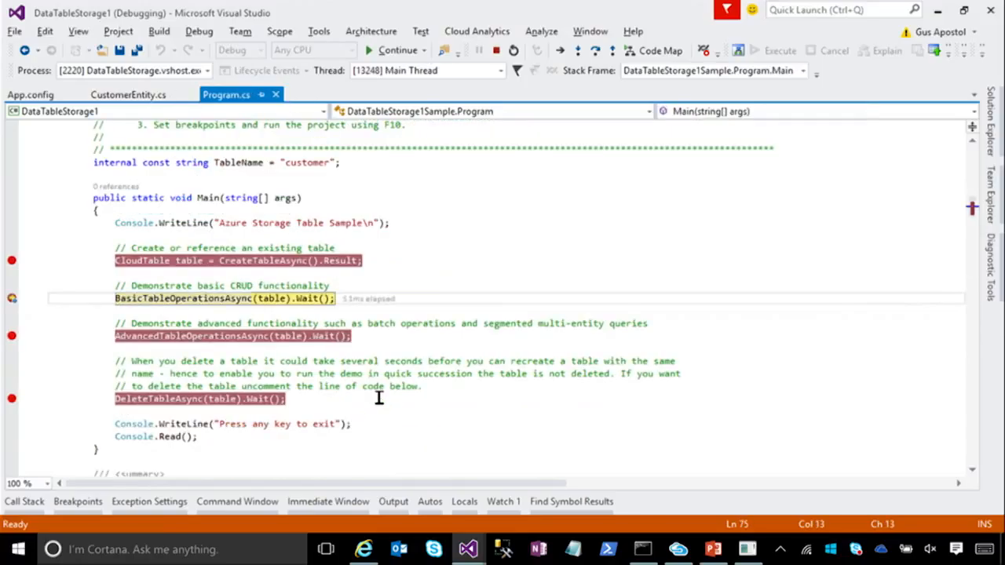
Step: Step into AdvancedTableOperationsAsync toward the 100-entity Smith batch insert loop
key(F10)
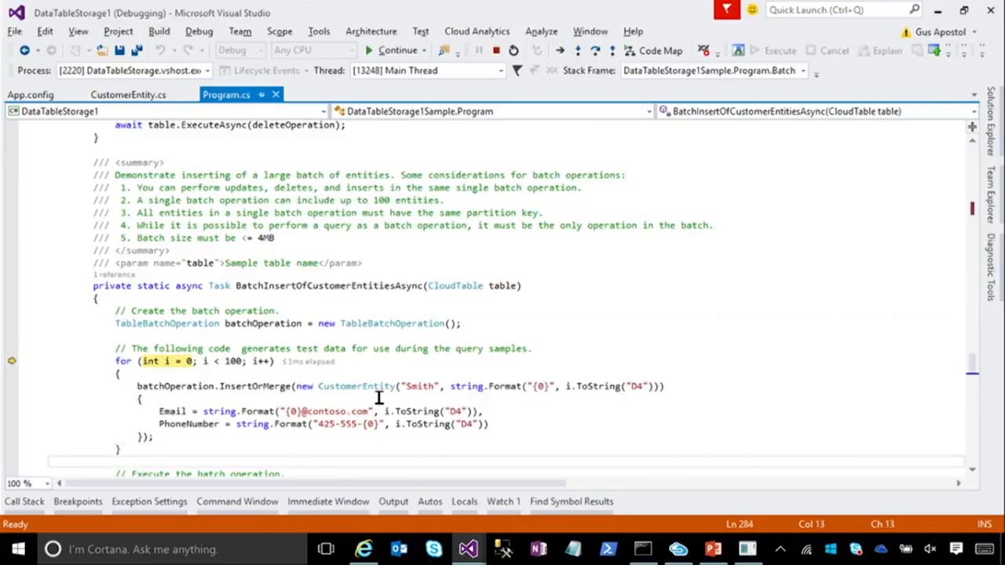
scroll(down, 3)
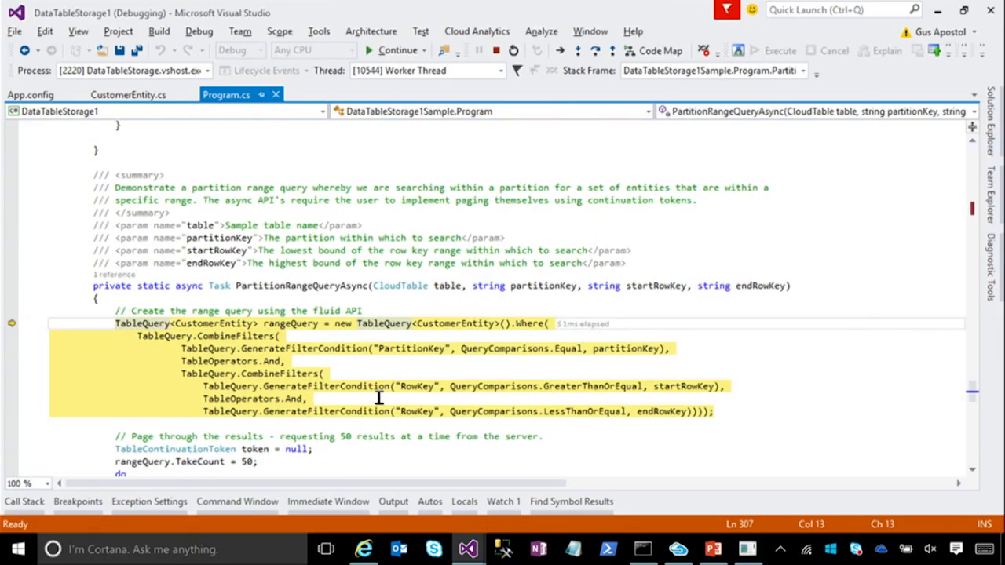
Step: Step over the range query construction to the TableContinuationToken statement
key(F10)
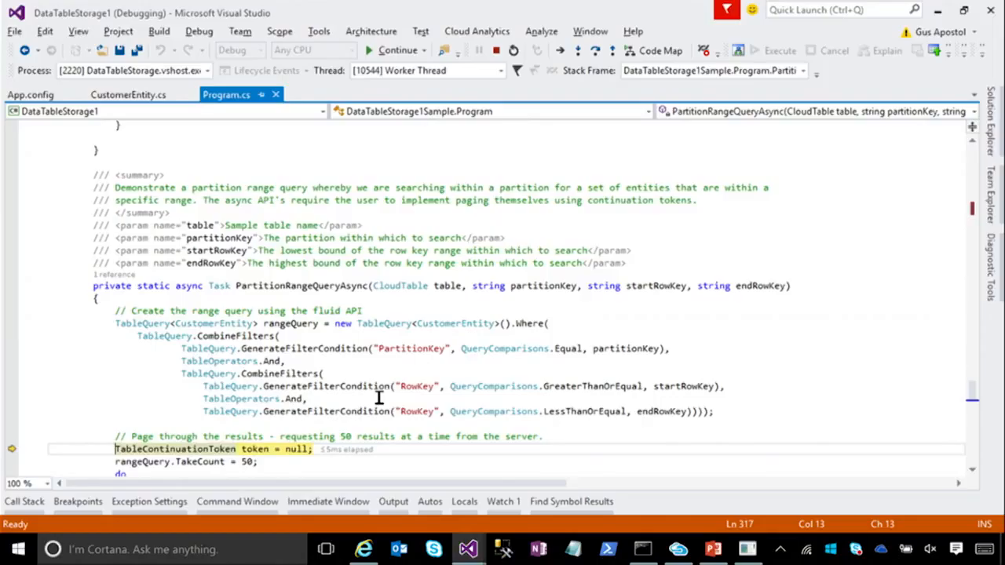
key(F10)
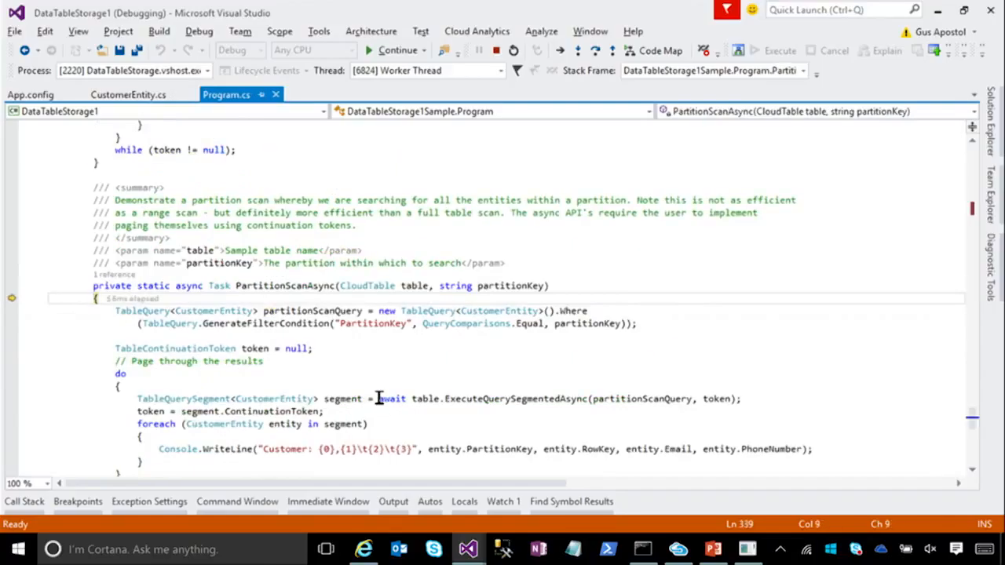
Step: Step over the partitionScanQuery construction and continuation token initialisation
key(F10)
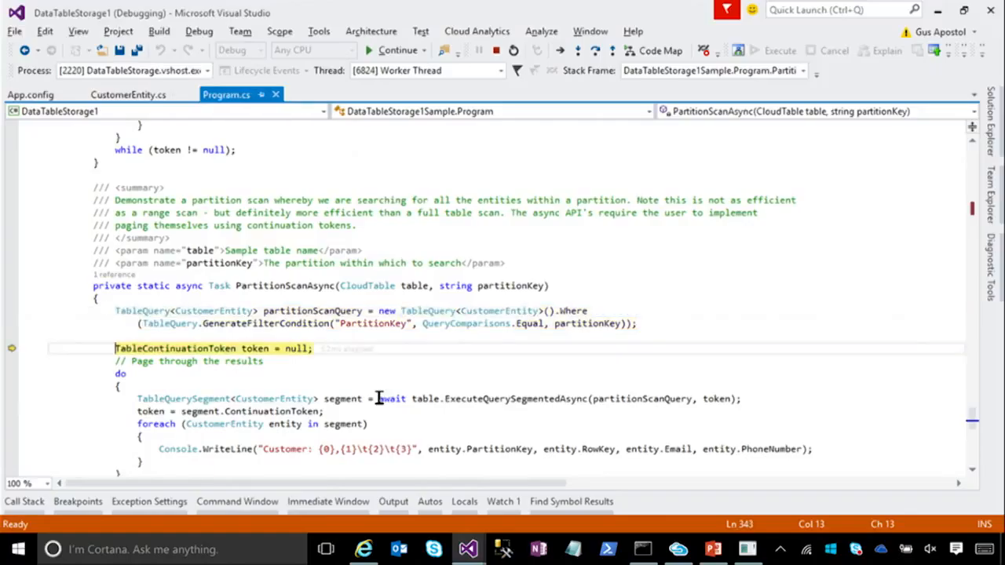
key(F10)
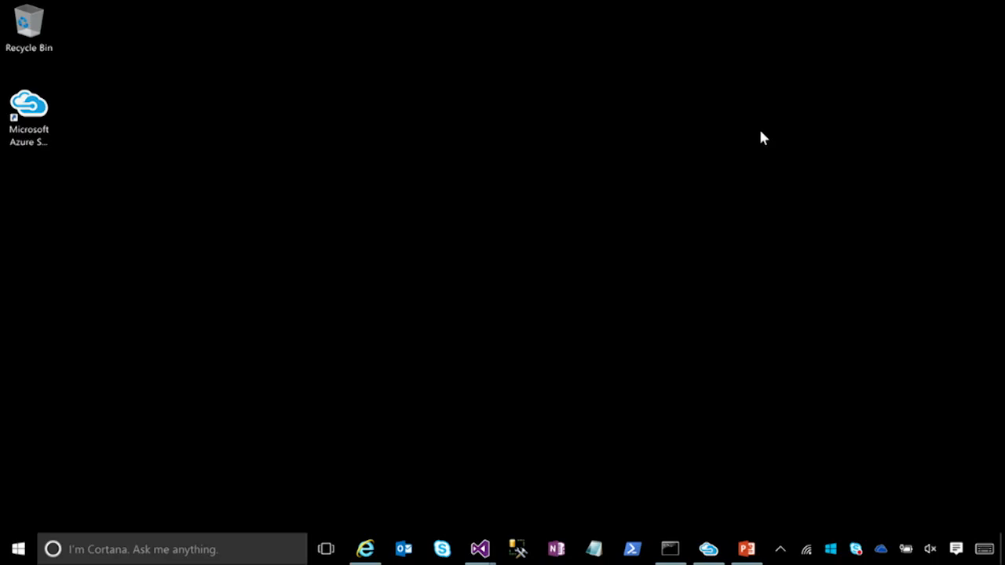
mouse_move(574, 451)
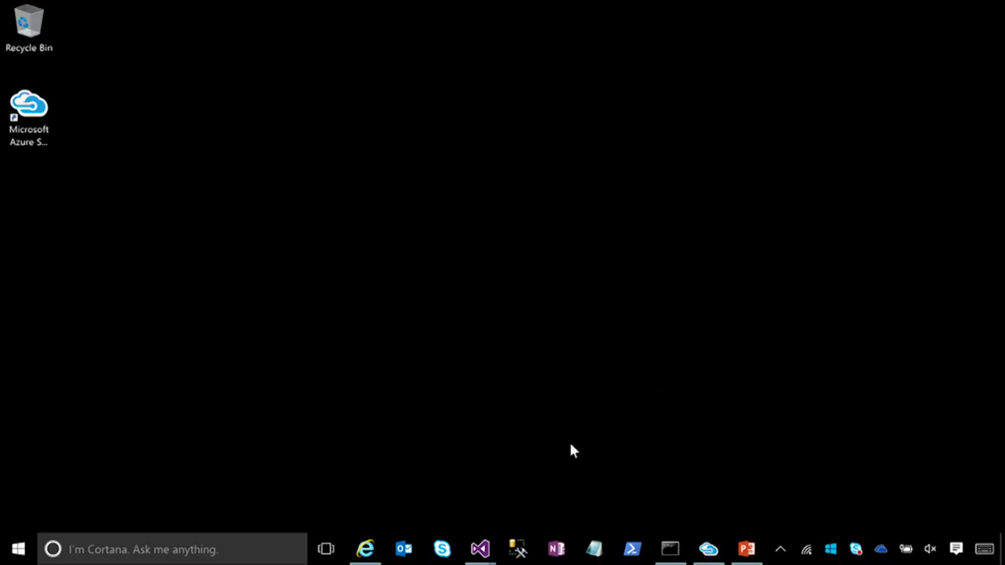
Step: Bring up the Azure portal showing gusapost's Table service with the customer table
click(365, 549)
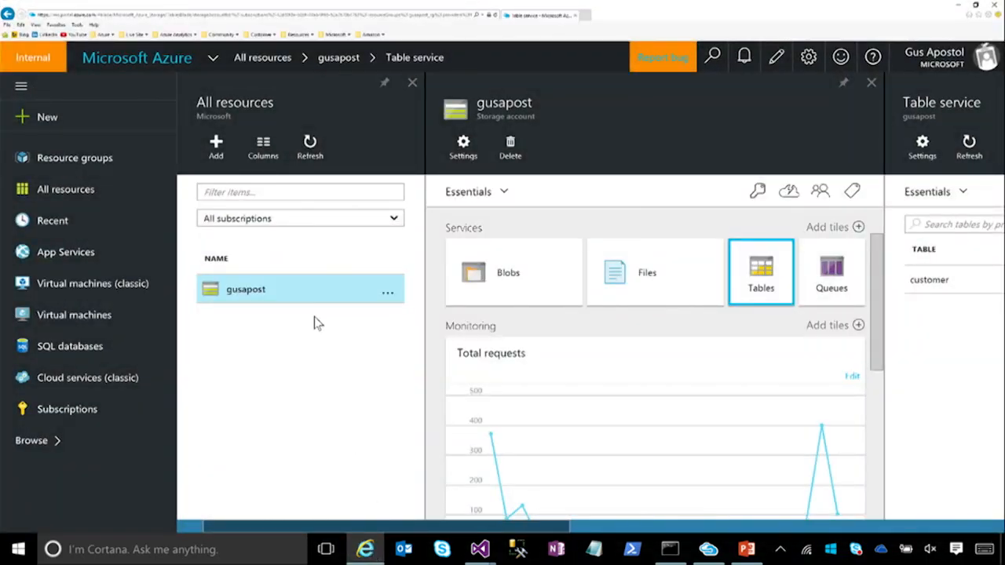
mouse_move(355, 370)
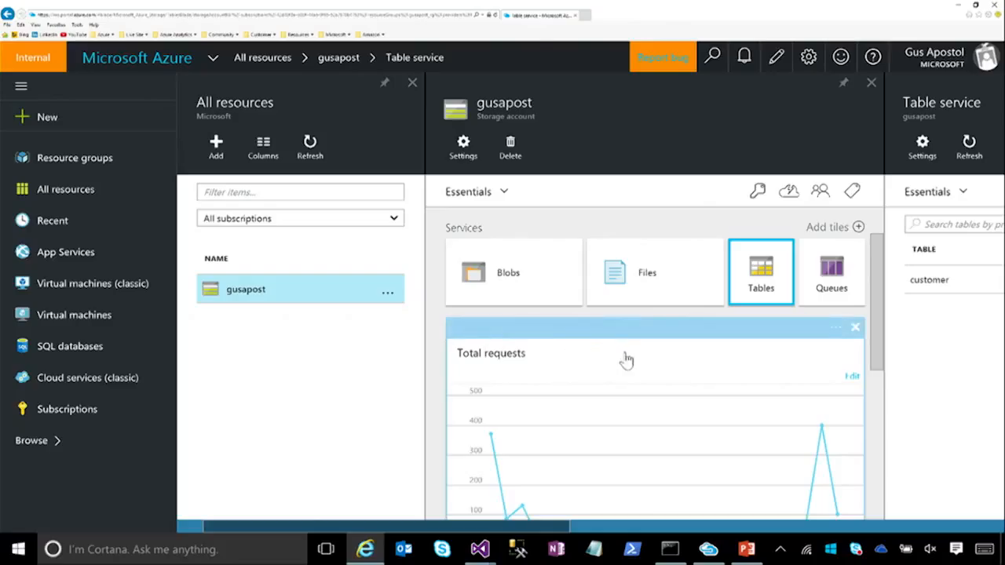
mouse_move(731, 350)
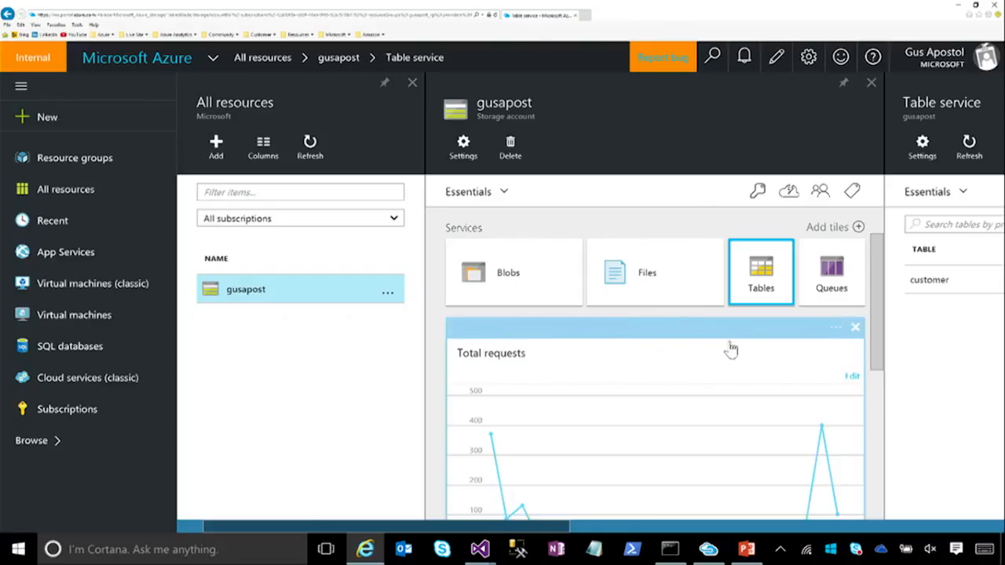
mouse_move(751, 295)
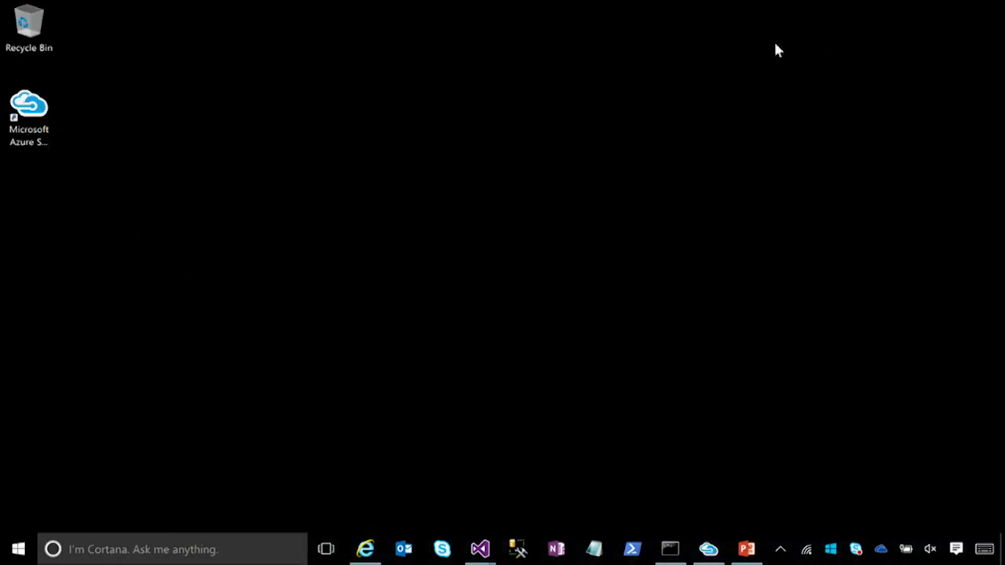
mouse_move(428, 421)
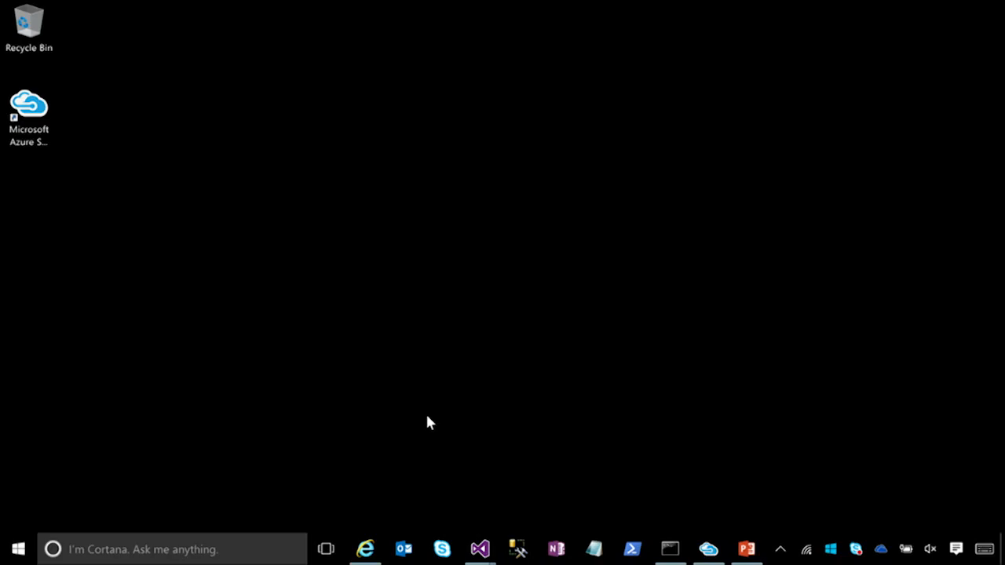
mouse_move(471, 523)
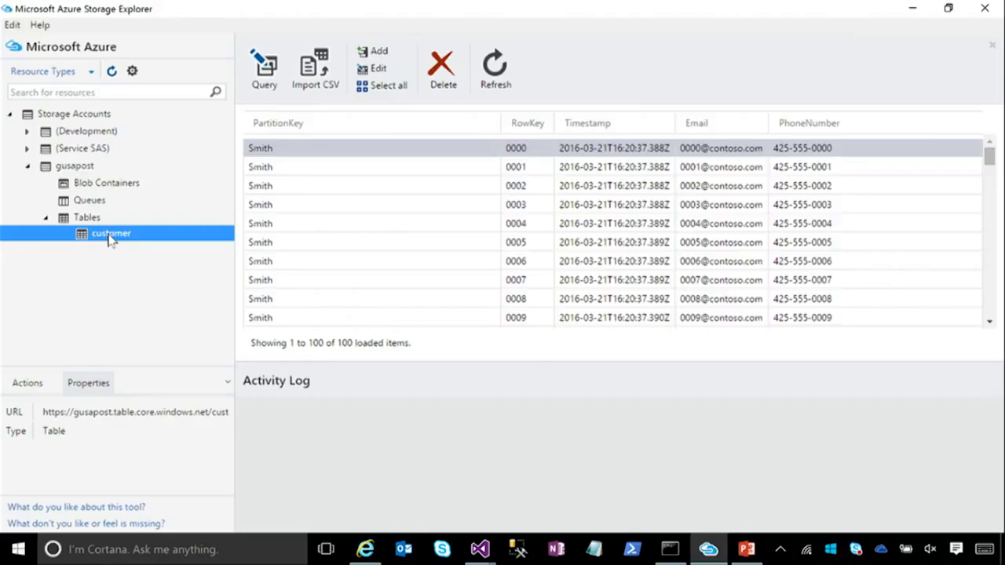
mouse_move(138, 233)
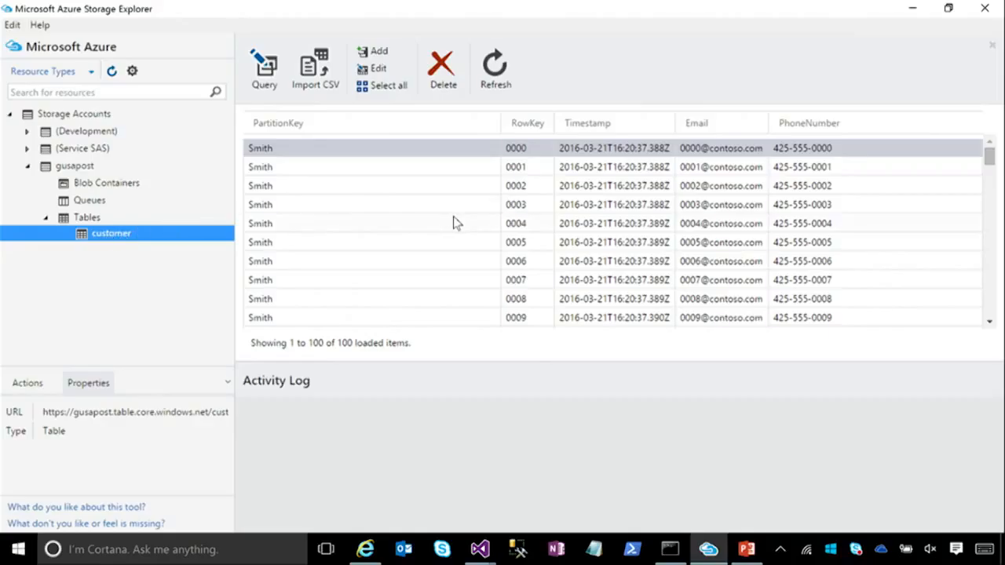
mouse_move(417, 183)
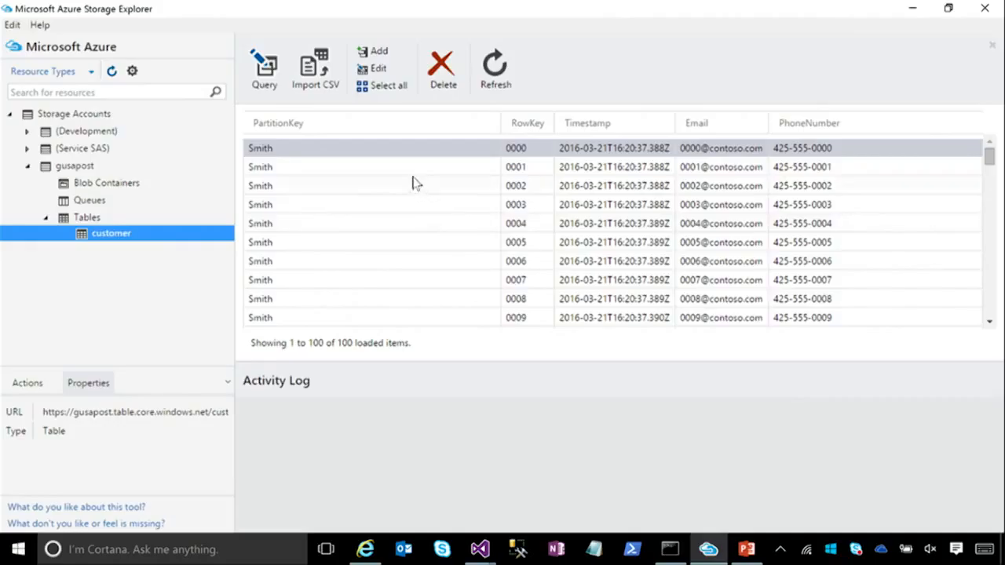
mouse_move(517, 148)
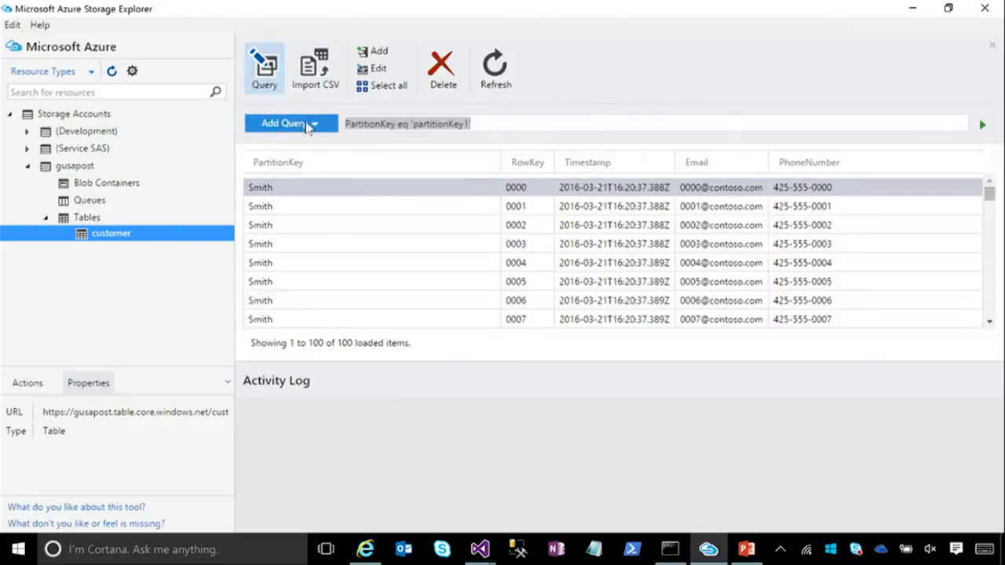
Step: View the customer table's query options, then show the Tables node's context menu
click(285, 123)
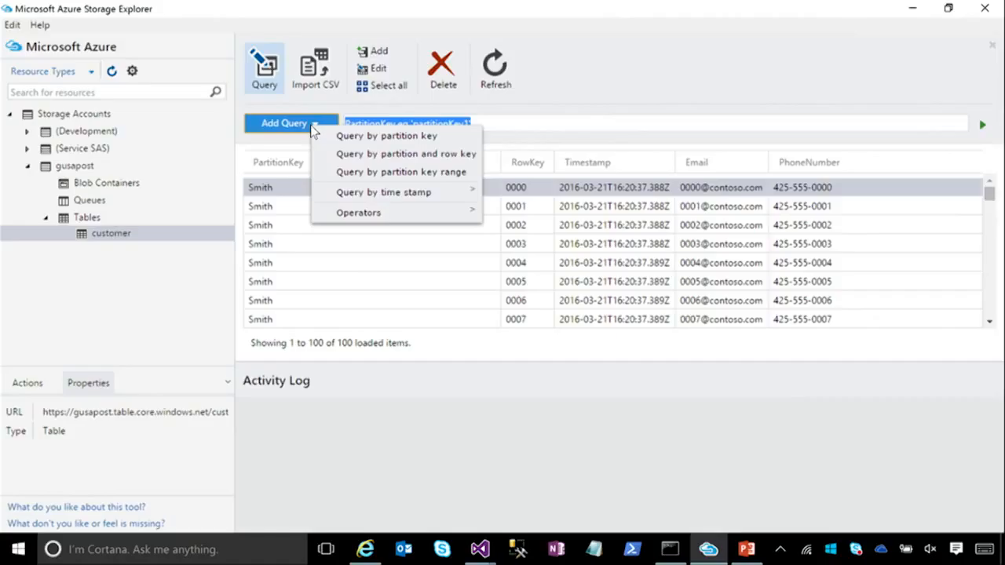
mouse_move(430, 47)
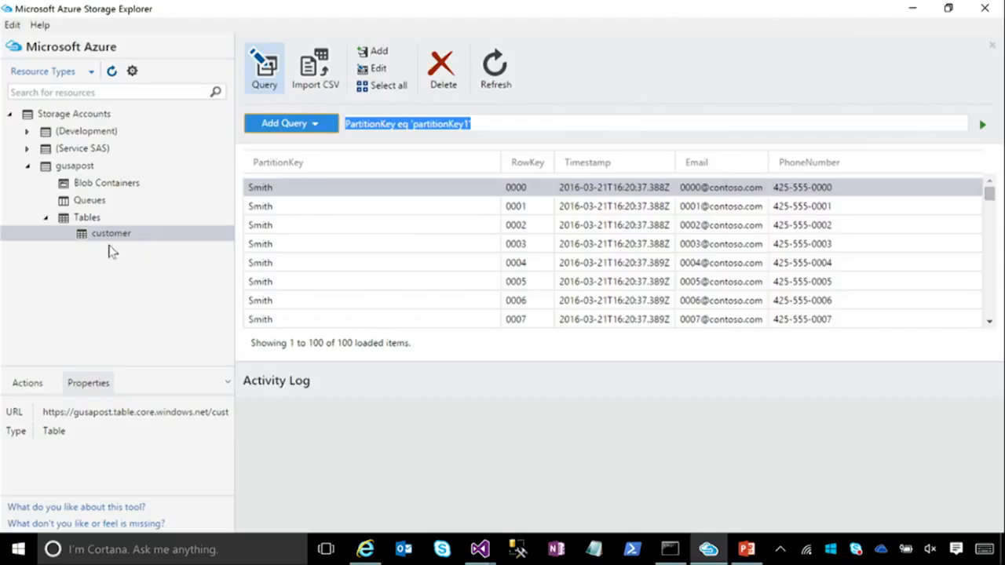
right_click(87, 217)
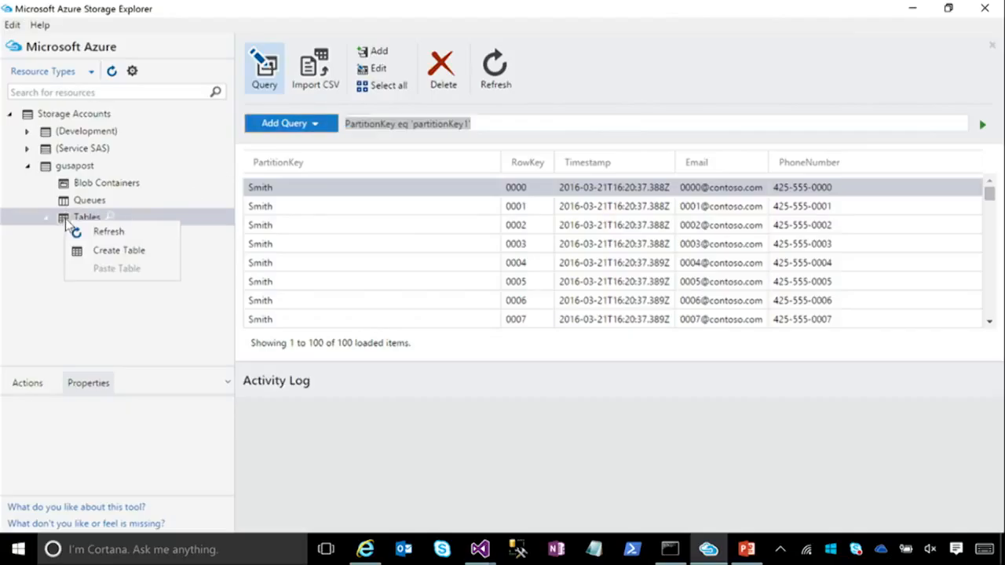
mouse_move(115, 330)
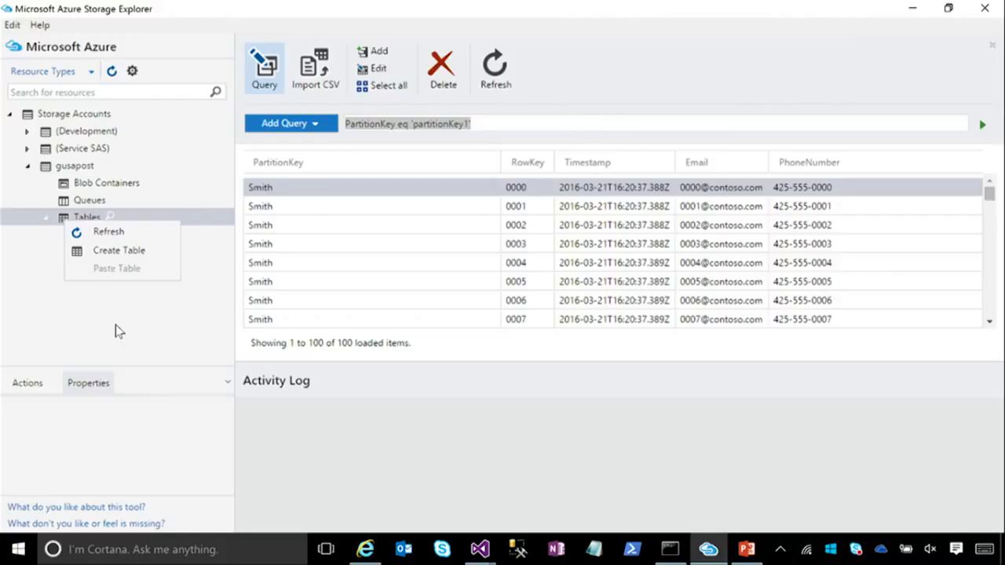
mouse_move(116, 291)
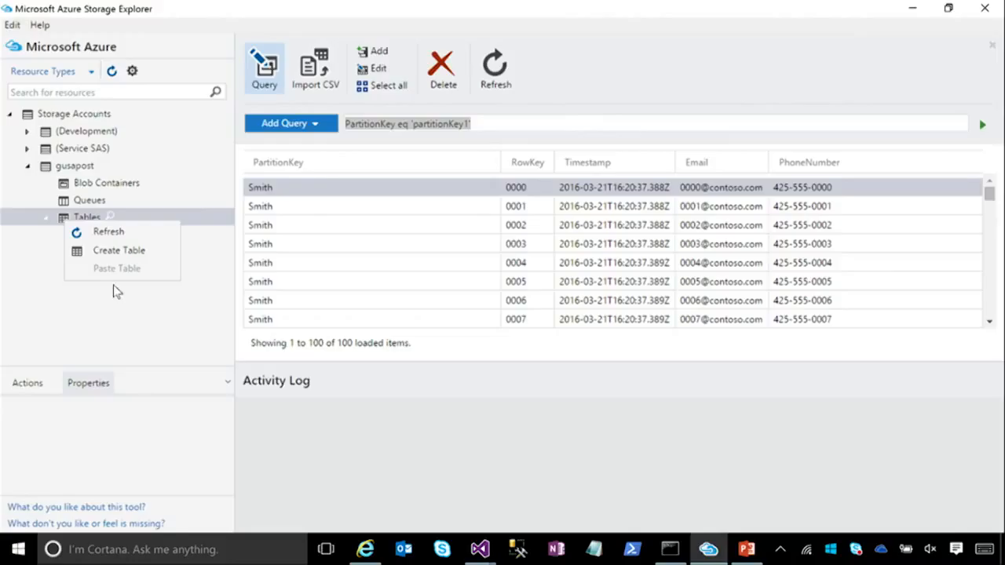
mouse_move(108, 283)
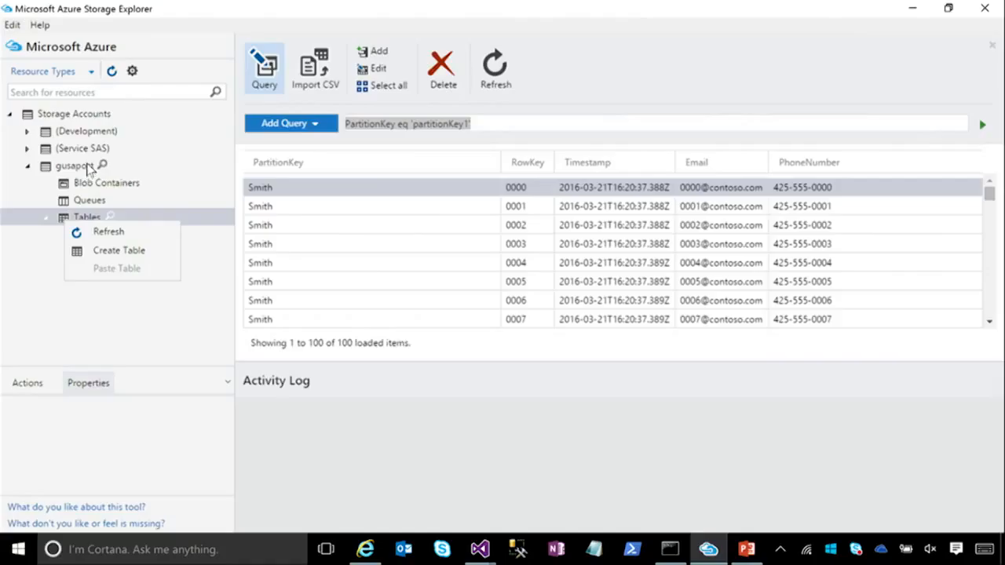
mouse_move(71, 118)
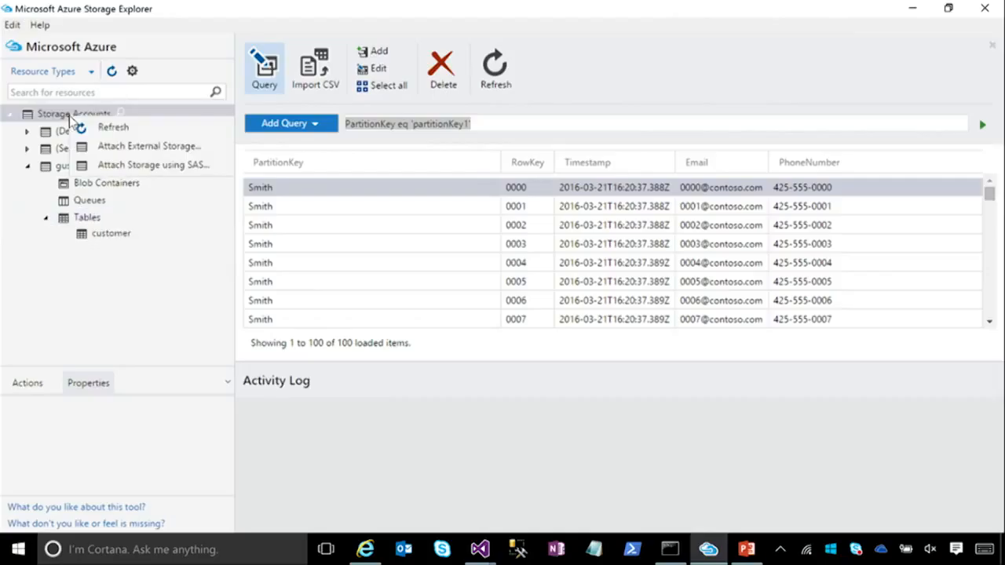
mouse_move(161, 165)
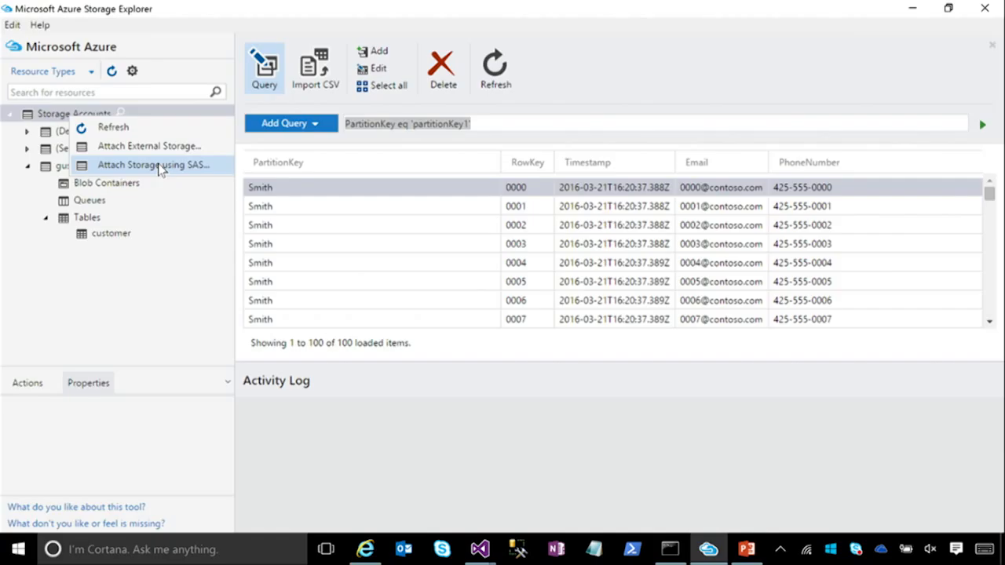
mouse_move(913, 9)
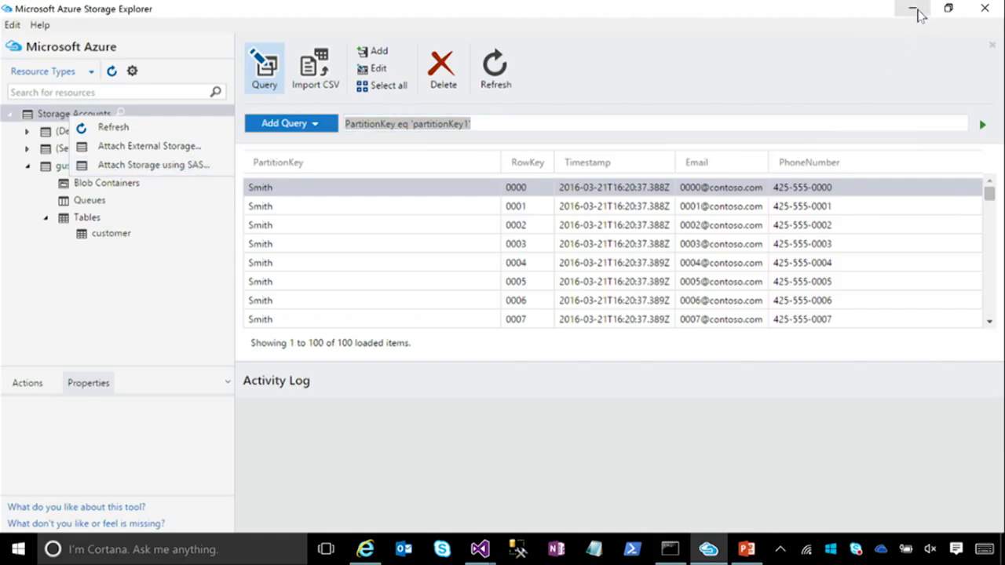
Step: Minimize Azure Storage Explorer to reveal the Storage Access Control Strategies slide
click(912, 9)
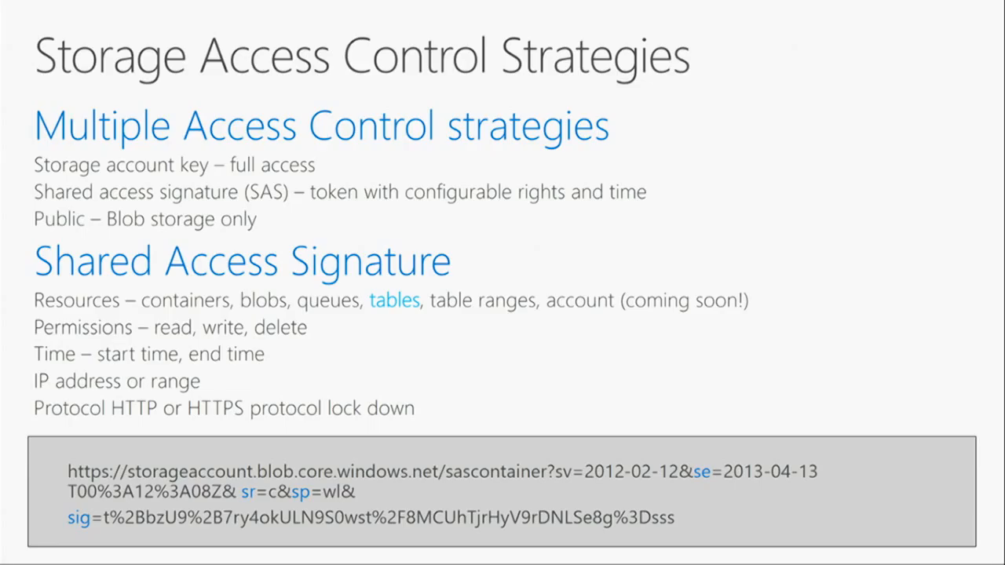